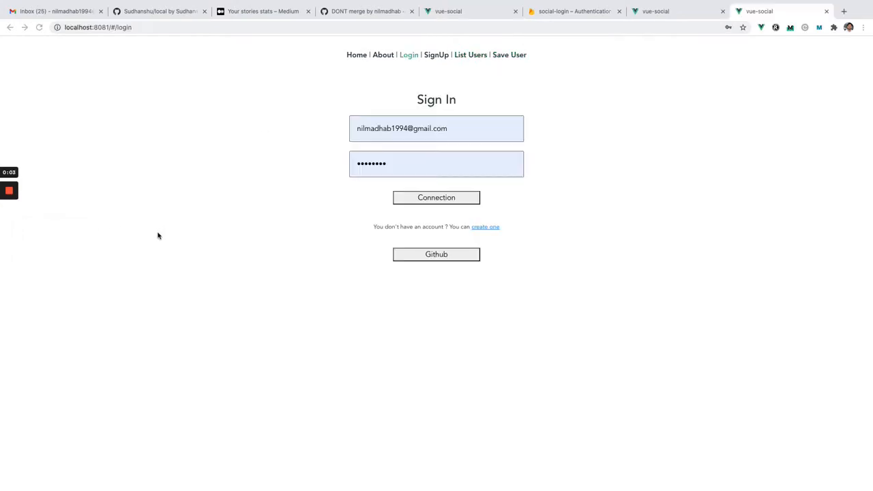
{"action": "mouse_move", "coordinate": [160, 238]}
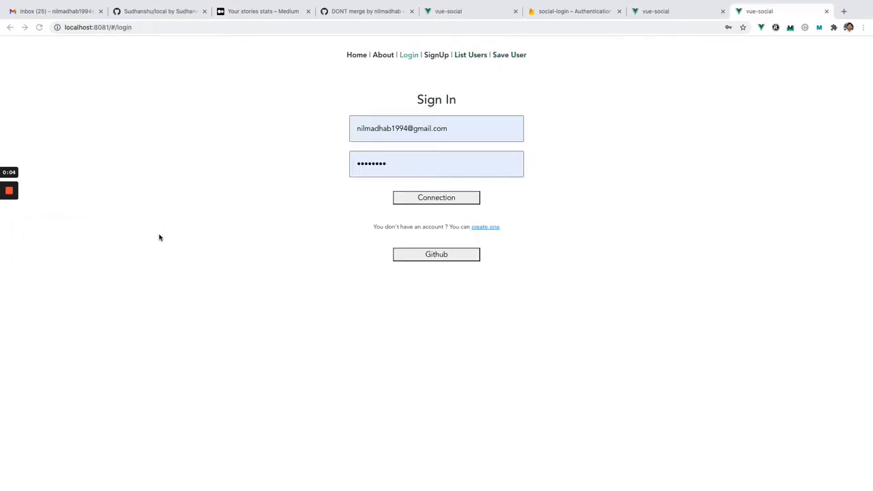
{"action": "mouse_move", "coordinate": [180, 208]}
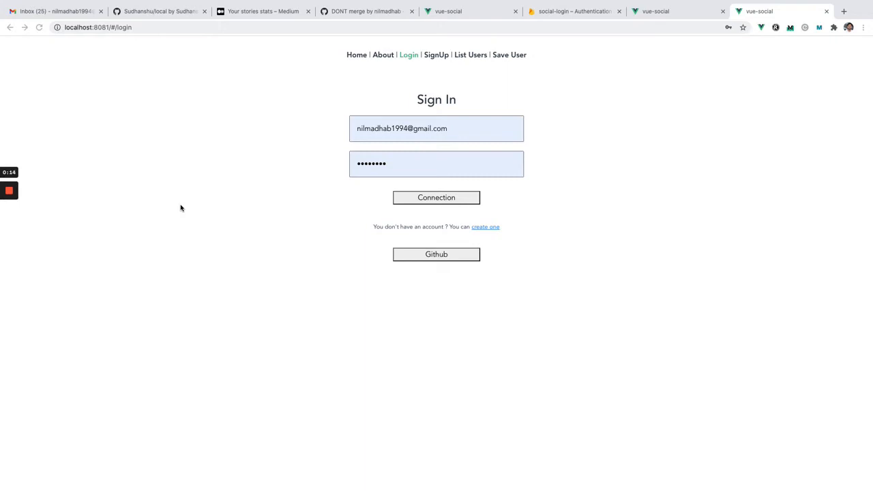
{"action": "mouse_move", "coordinate": [198, 377]}
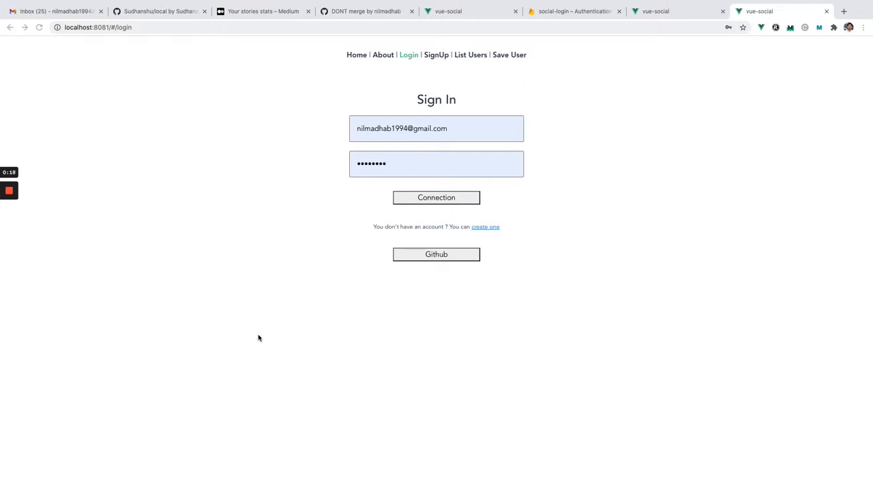
{"action": "mouse_move", "coordinate": [551, 249]}
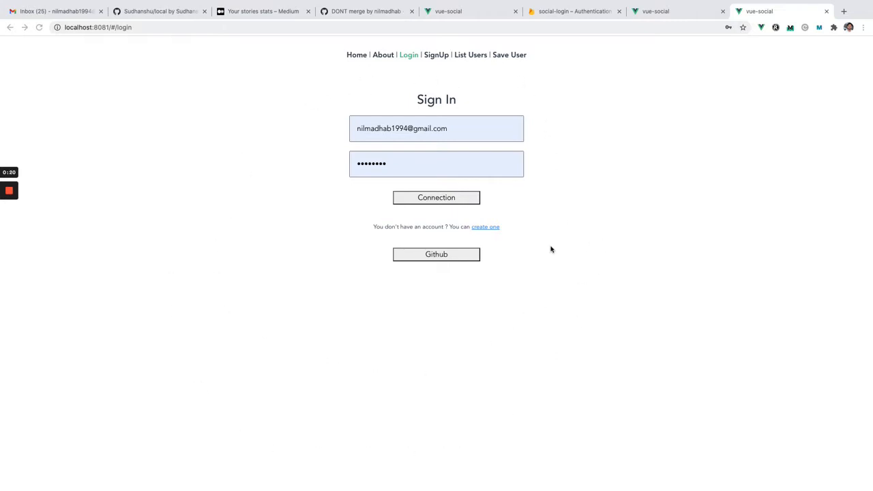
{"action": "mouse_move", "coordinate": [582, 242]}
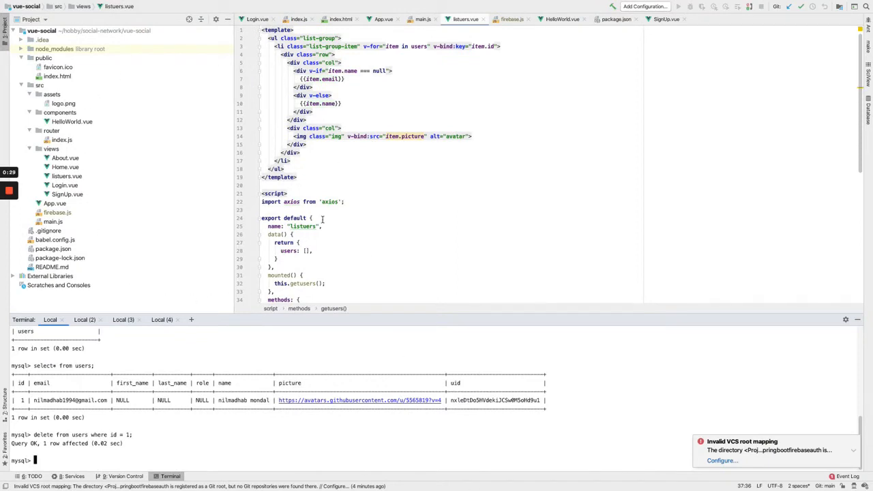
{"action": "mouse_move", "coordinate": [106, 239]}
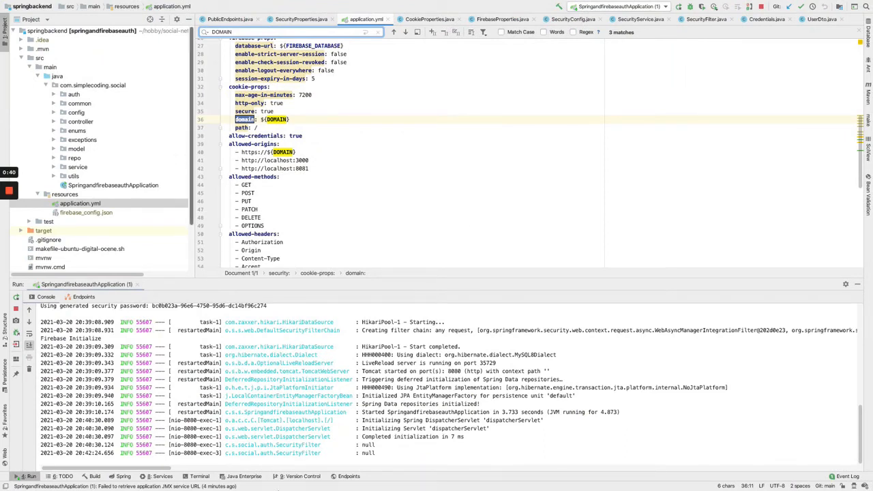
{"action": "mouse_move", "coordinate": [309, 470]}
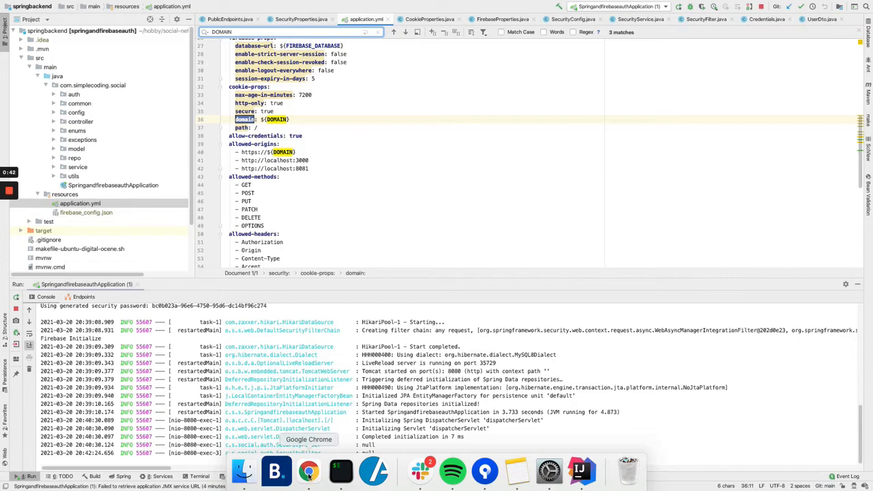
Sign in to vue-social with GitHub and view List Users, showing one user with avatar
{"action": "left_click", "coordinate": [309, 471]}
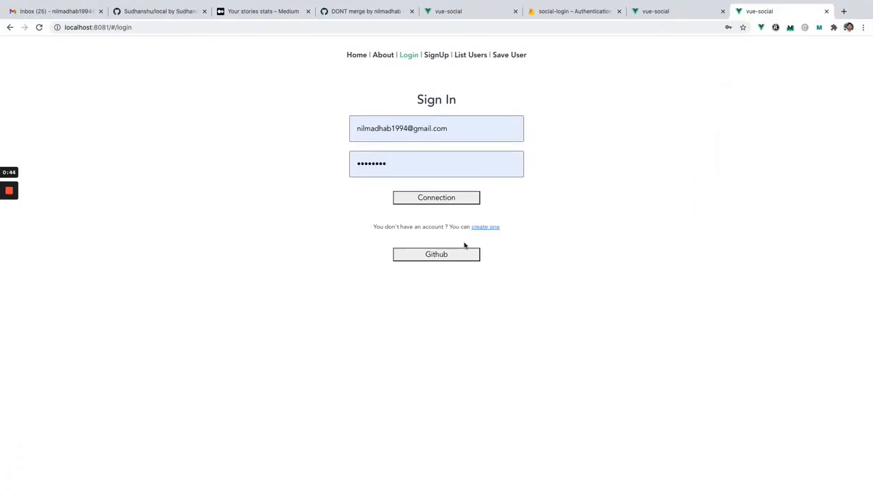
{"action": "mouse_move", "coordinate": [453, 256]}
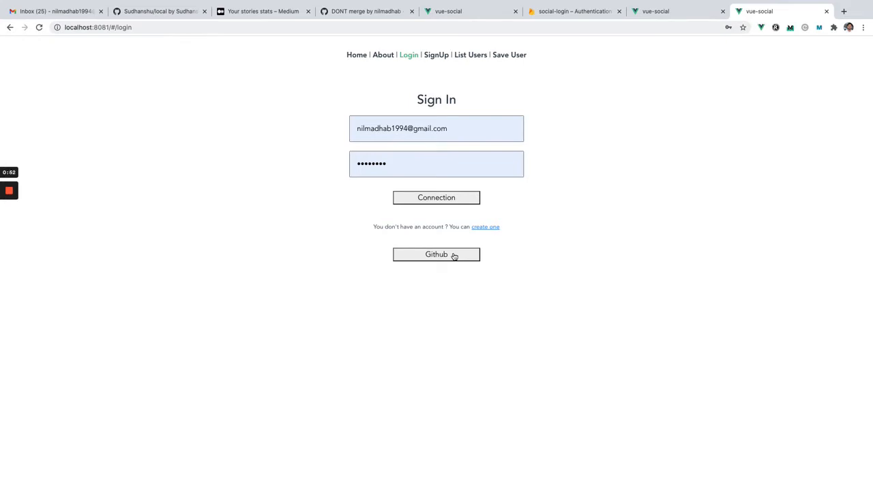
{"action": "mouse_move", "coordinate": [481, 270]}
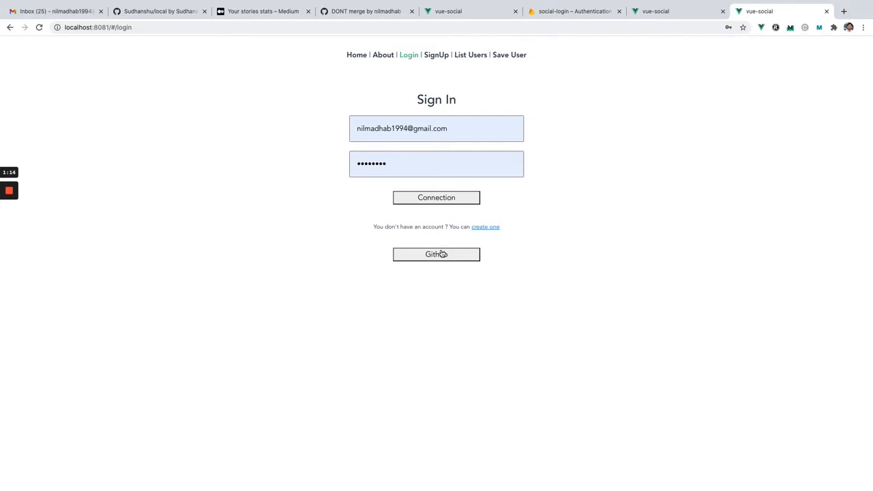
{"action": "left_click", "coordinate": [436, 254]}
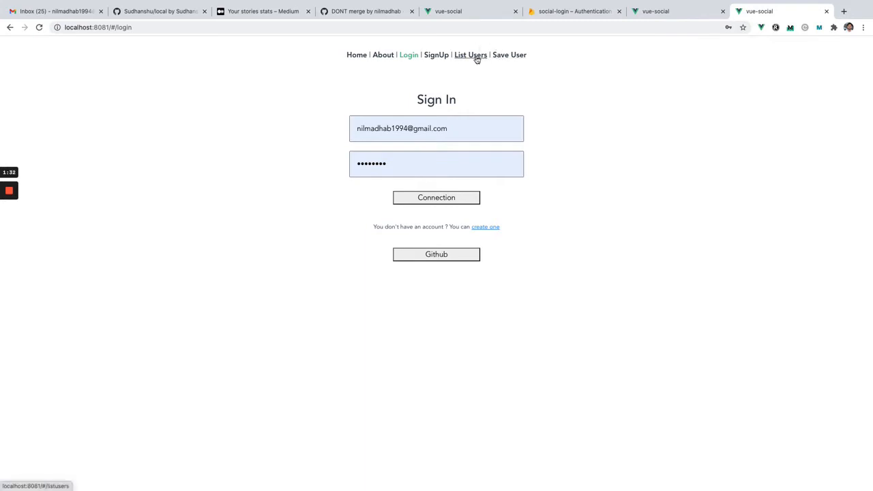
{"action": "left_click", "coordinate": [471, 55]}
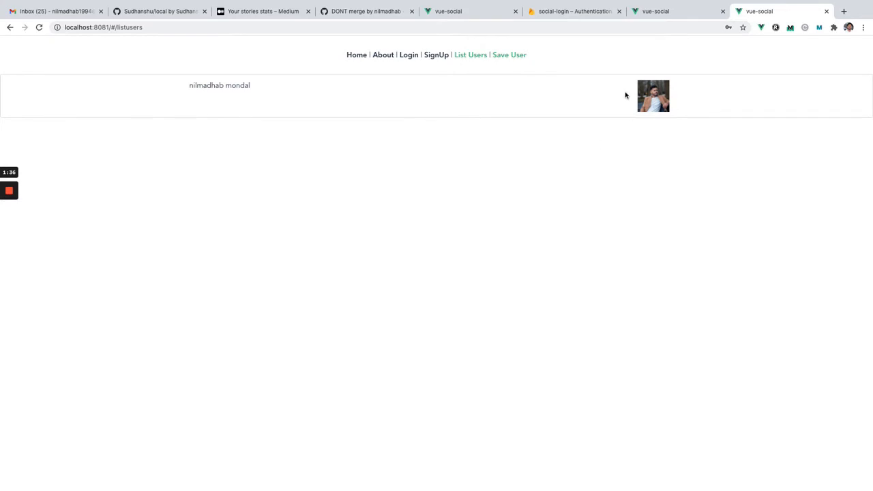
{"action": "mouse_move", "coordinate": [405, 169]}
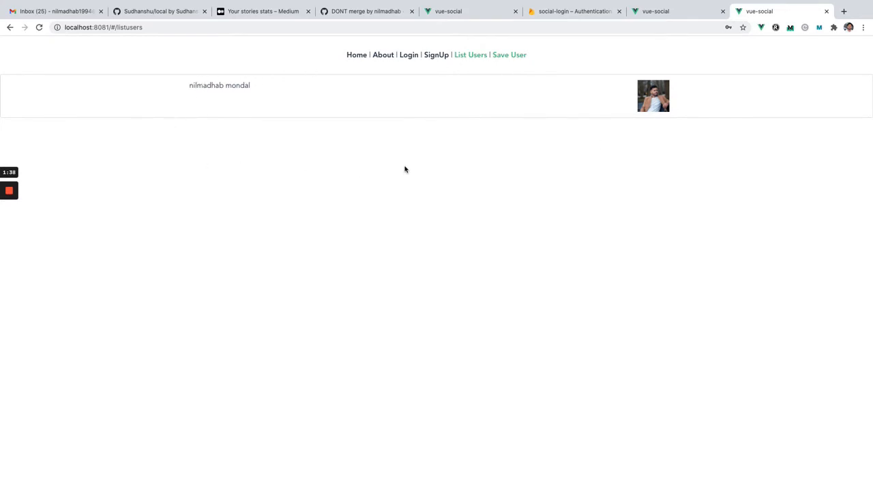
{"action": "mouse_move", "coordinate": [553, 71]}
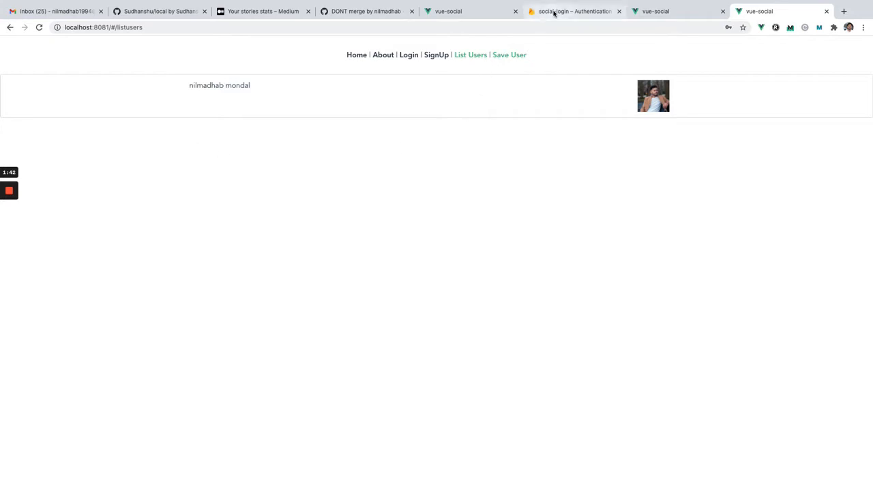
Reload the Firebase Authentication users table and select the new GitHub user's email
{"action": "left_click", "coordinate": [573, 11]}
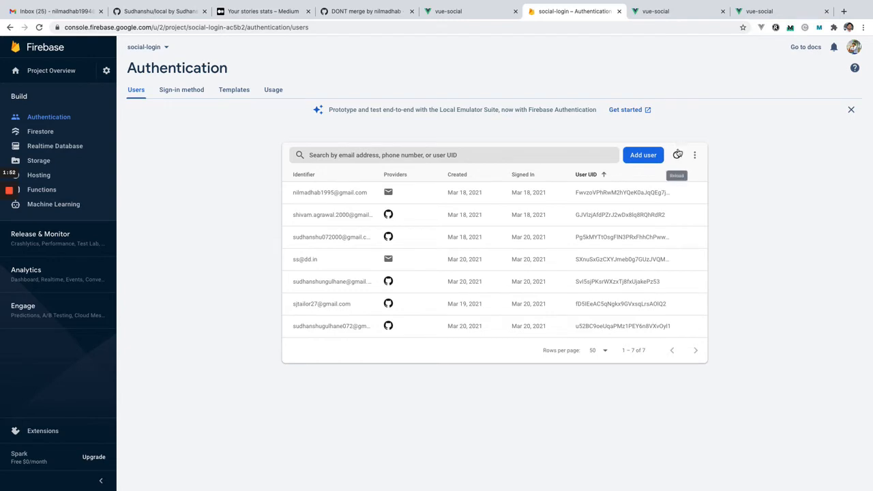
{"action": "left_click", "coordinate": [676, 155]}
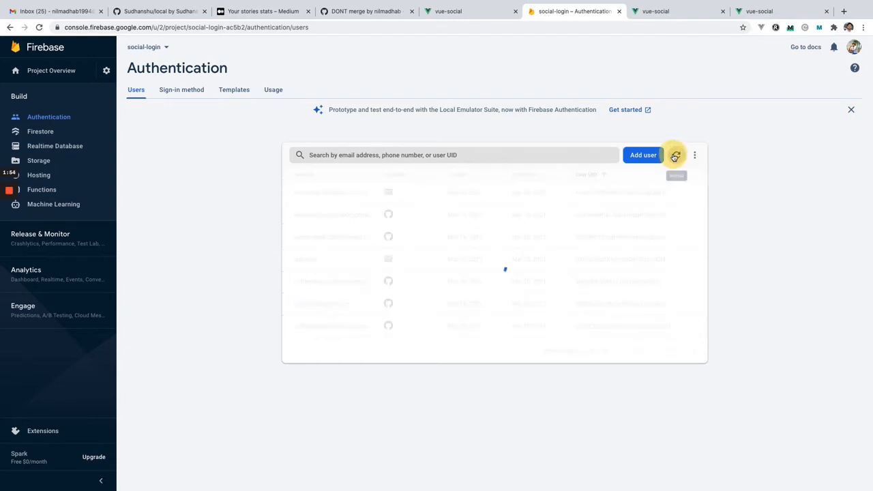
{"action": "left_click", "coordinate": [676, 155]}
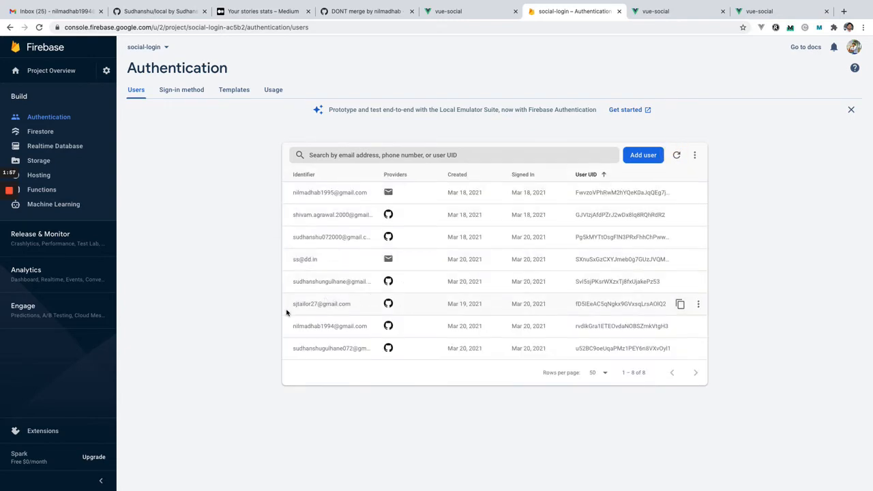
{"action": "double_click", "coordinate": [329, 325]}
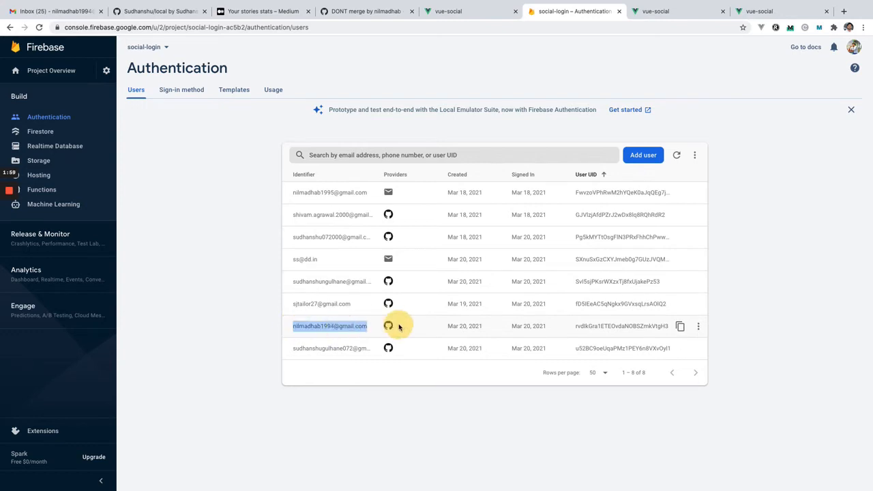
{"action": "mouse_move", "coordinate": [705, 6]}
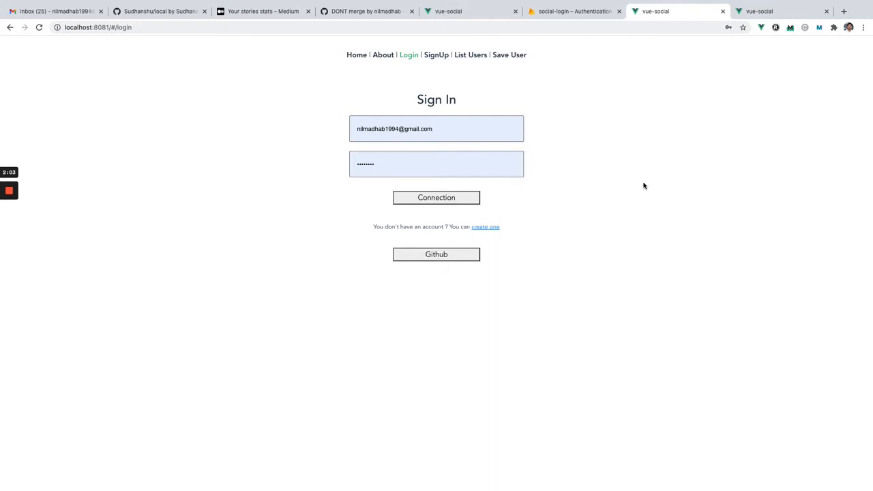
{"action": "mouse_move", "coordinate": [538, 103]}
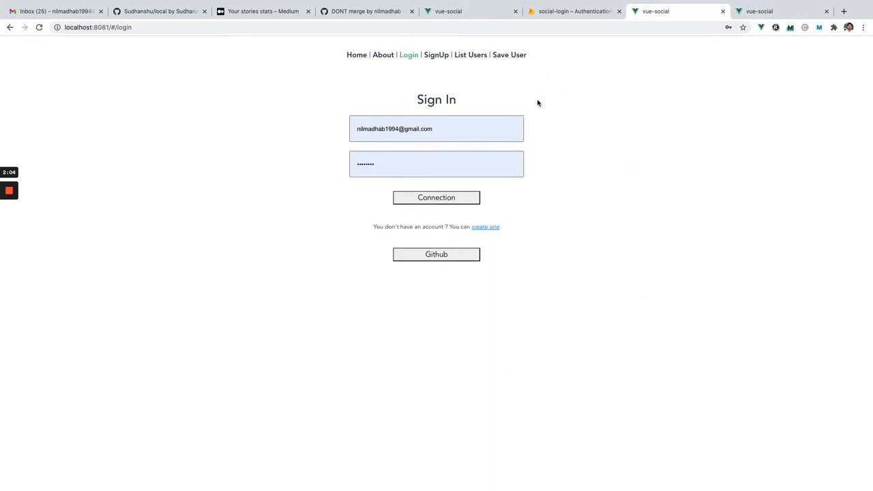
{"action": "mouse_move", "coordinate": [600, 123]}
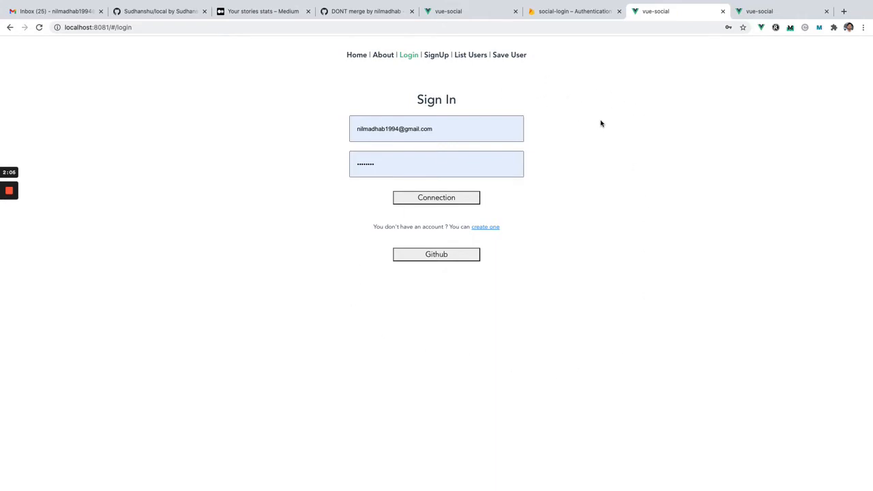
{"action": "mouse_move", "coordinate": [594, 148]}
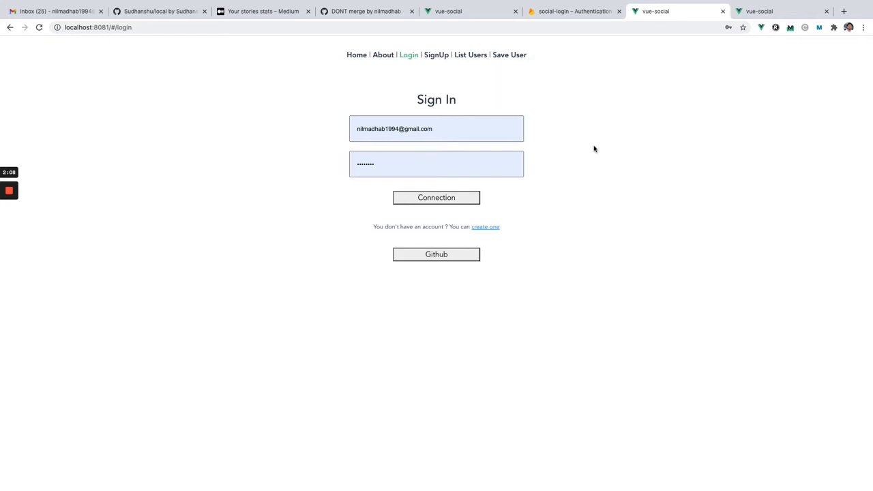
{"action": "mouse_move", "coordinate": [595, 154]}
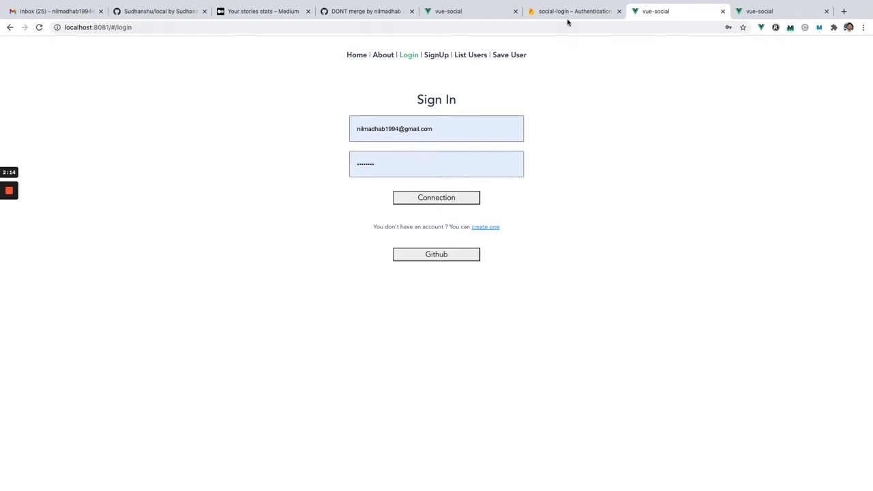
{"action": "mouse_move", "coordinate": [607, 176]}
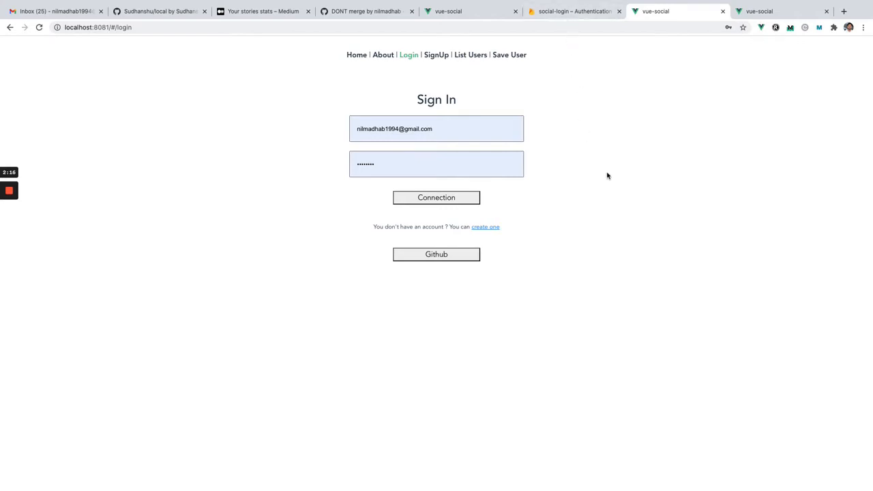
{"action": "mouse_move", "coordinate": [604, 213]}
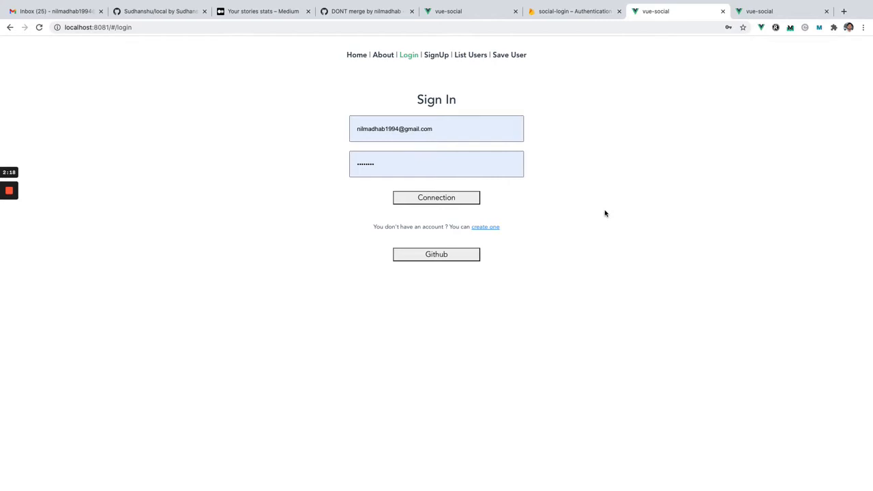
{"action": "mouse_move", "coordinate": [488, 122]}
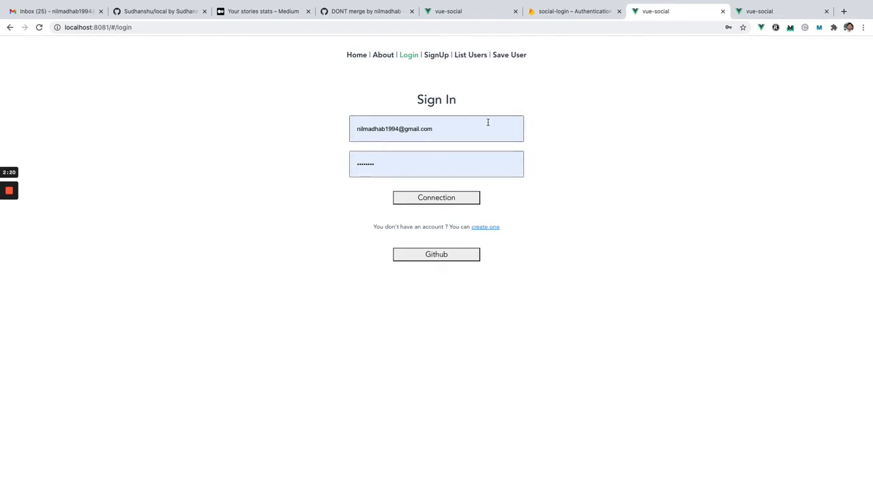
{"action": "mouse_move", "coordinate": [136, 63]}
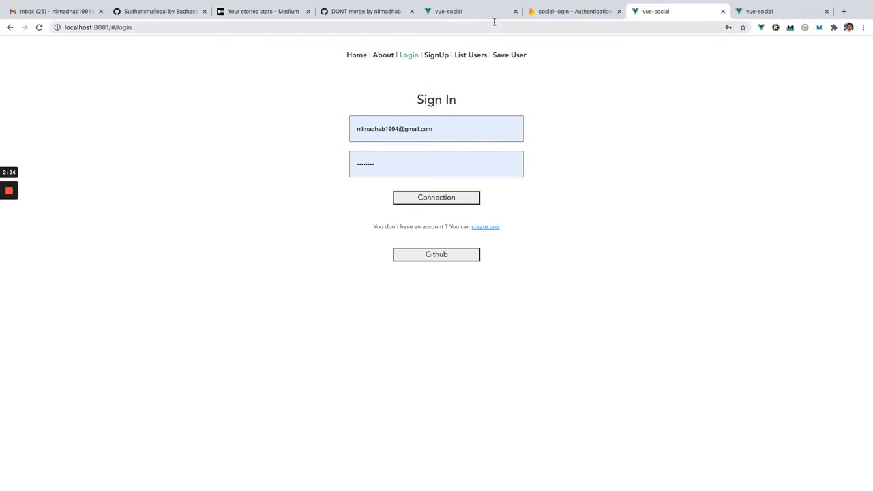
View the other vue-social copy's List Users page, then return to Firebase Authentication
{"action": "left_click", "coordinate": [471, 55]}
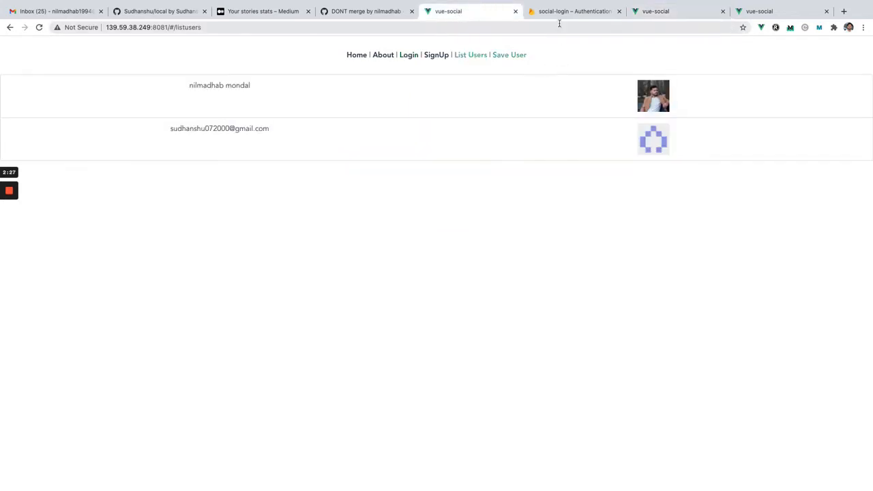
{"action": "left_click", "coordinate": [574, 11]}
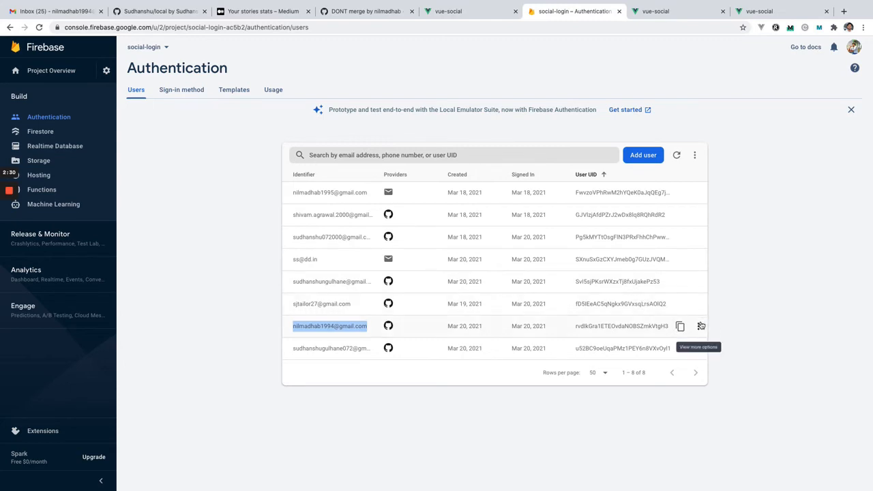
Delete the new GitHub user's account in Firebase Authentication, leaving seven users
{"action": "left_click", "coordinate": [701, 326]}
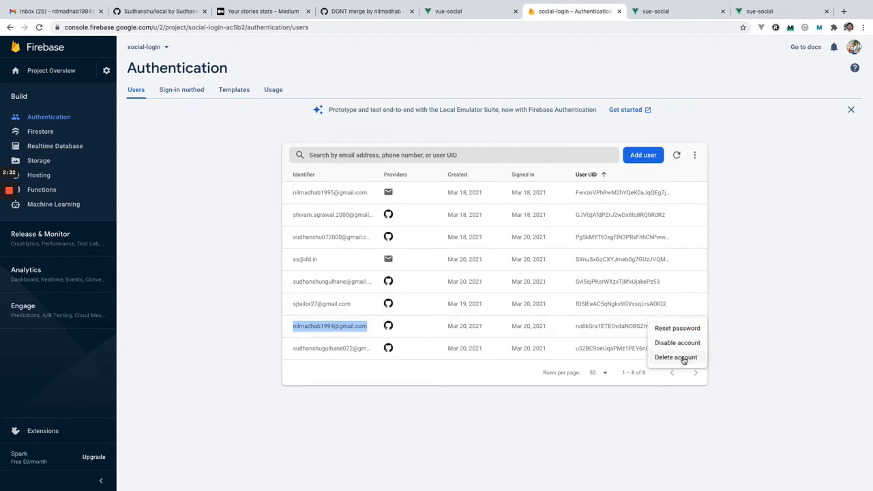
{"action": "left_click", "coordinate": [675, 357]}
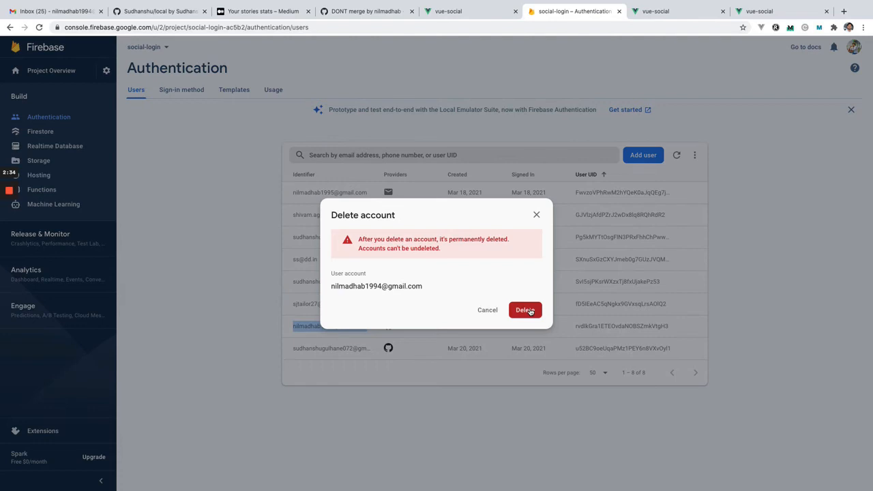
{"action": "left_click", "coordinate": [524, 309]}
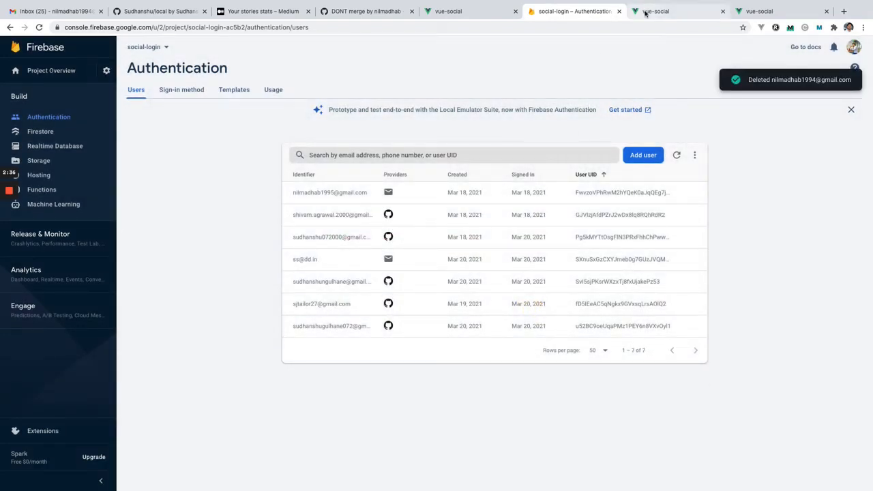
{"action": "left_click", "coordinate": [675, 11]}
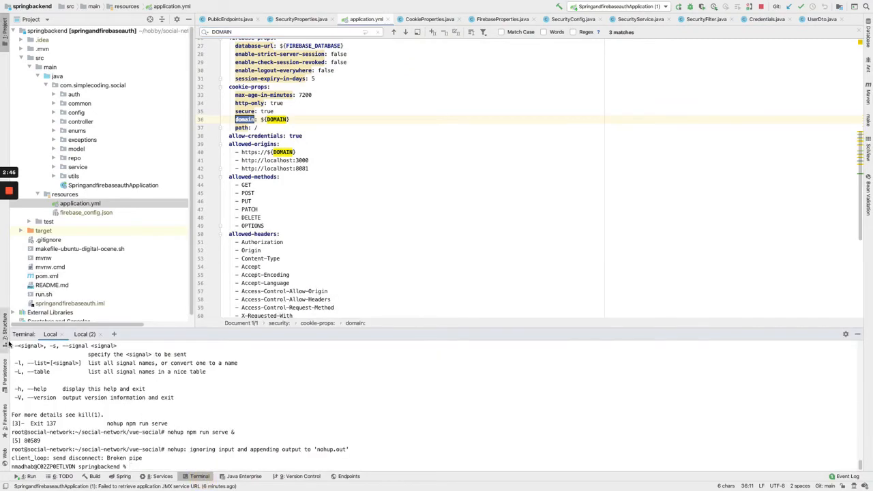
{"action": "mouse_move", "coordinate": [151, 340]}
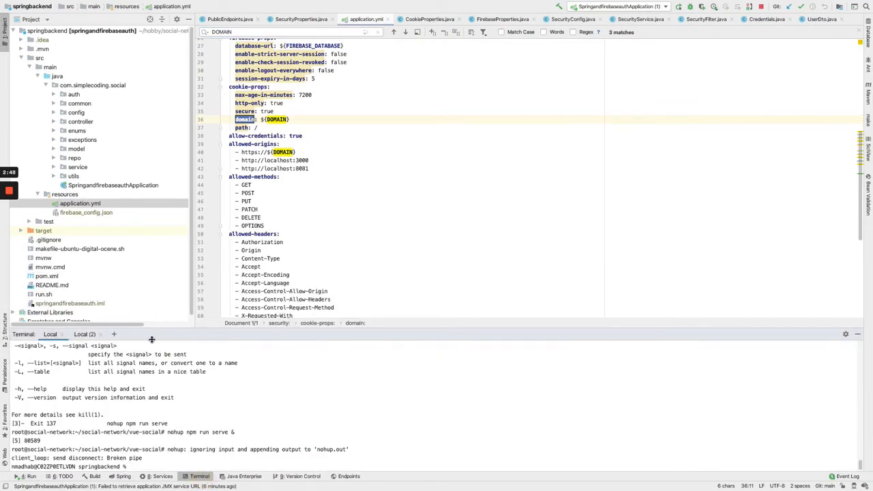
Start a new local terminal session in IntelliJ's Terminal panel for the MySQL client
{"action": "left_click", "coordinate": [84, 334]}
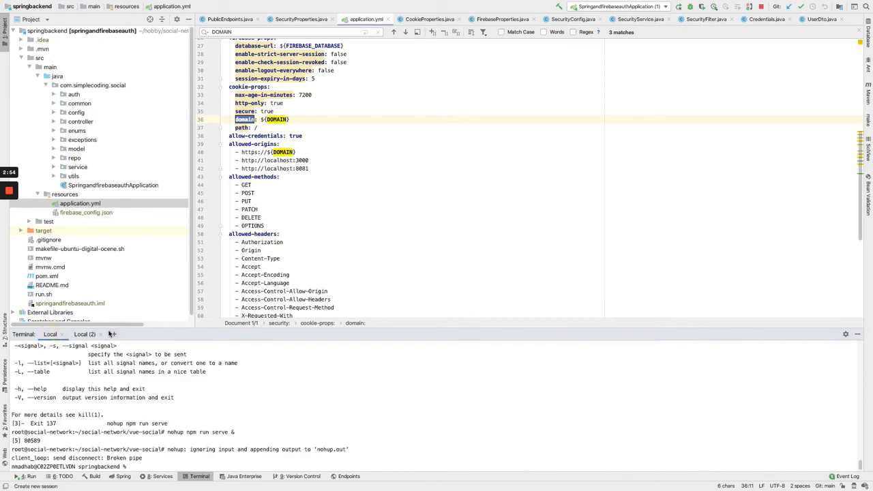
{"action": "left_click", "coordinate": [153, 334]}
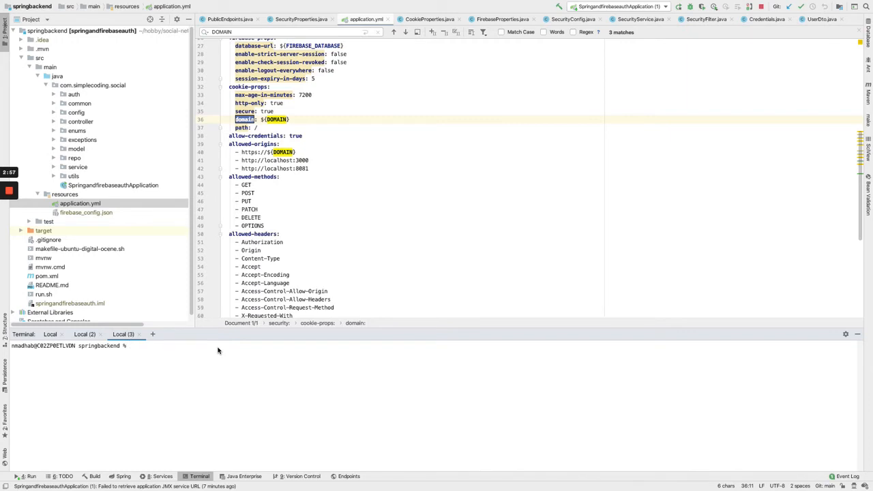
{"action": "type", "text": "cial_network;"}
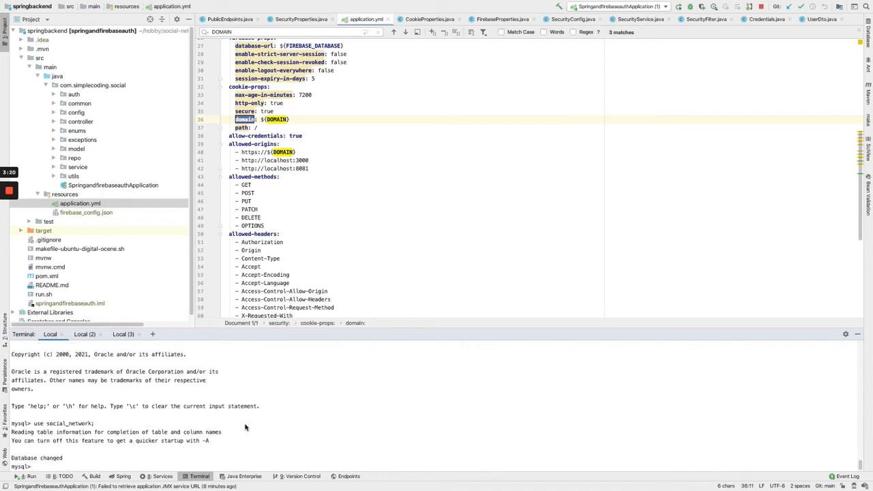
Run show tables and select * from users, then delete the GitHub user by id
{"action": "type", "text": "show tables;"}
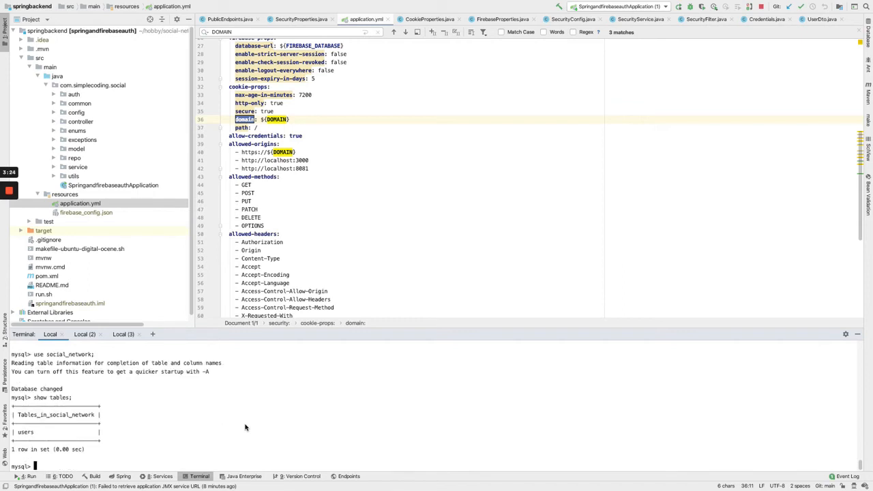
{"action": "type", "text": "se"}
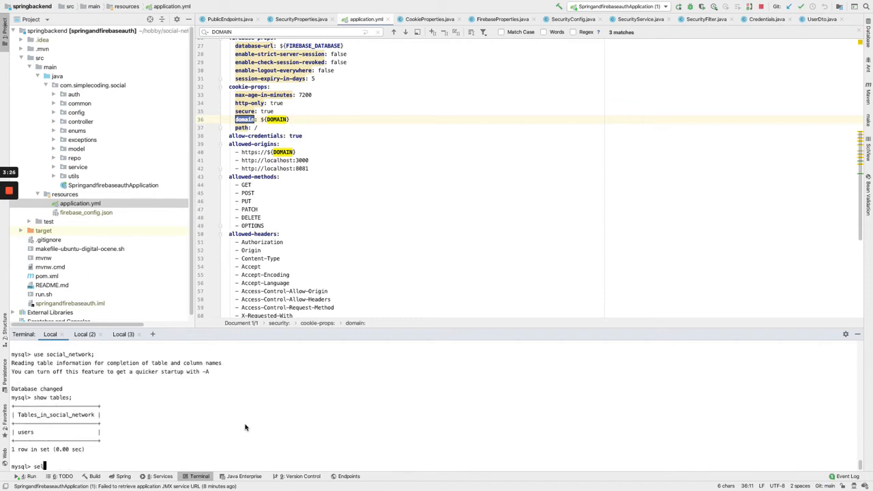
{"action": "type", "text": "lect *"}
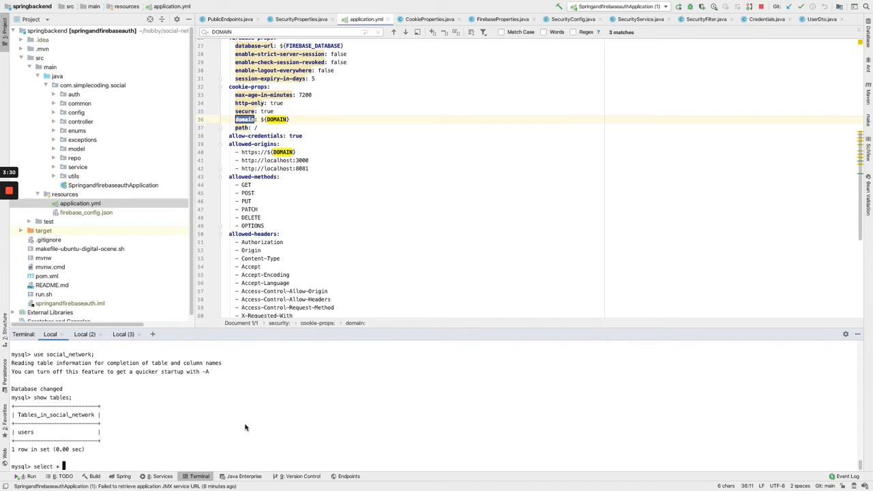
{"action": "type", "text": "from users;"}
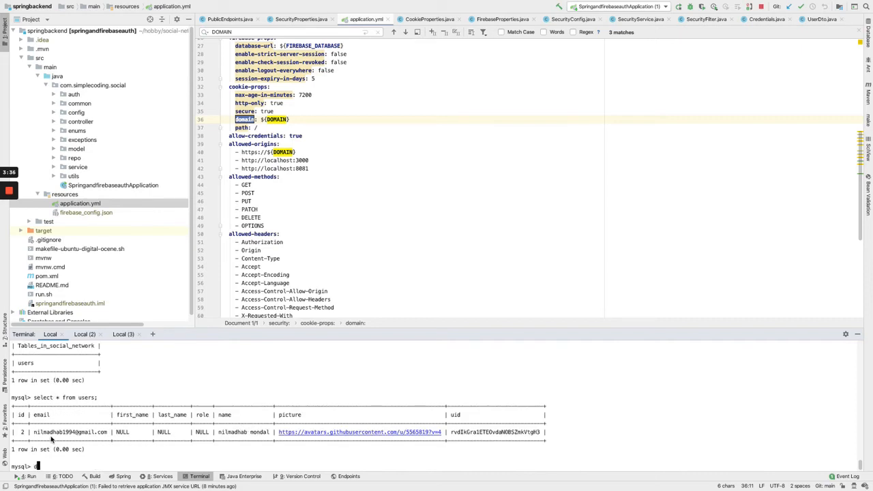
{"action": "type", "text": "elete"}
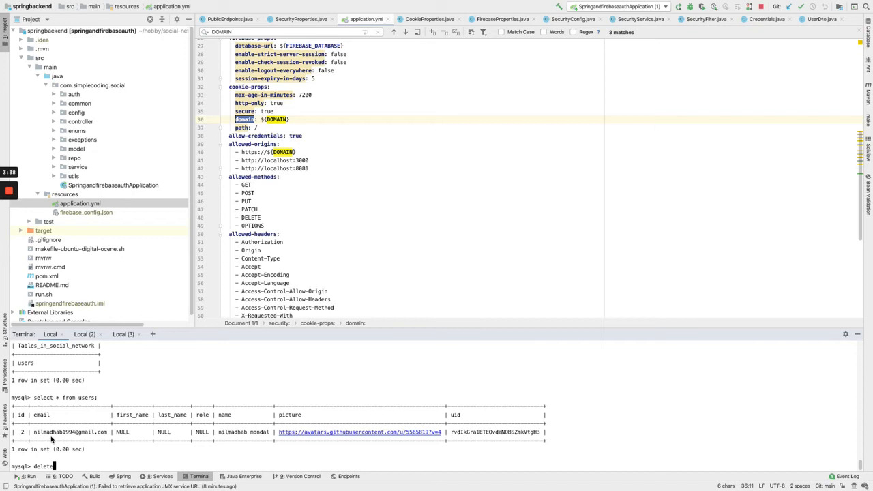
{"action": "type", "text": "\" \""}
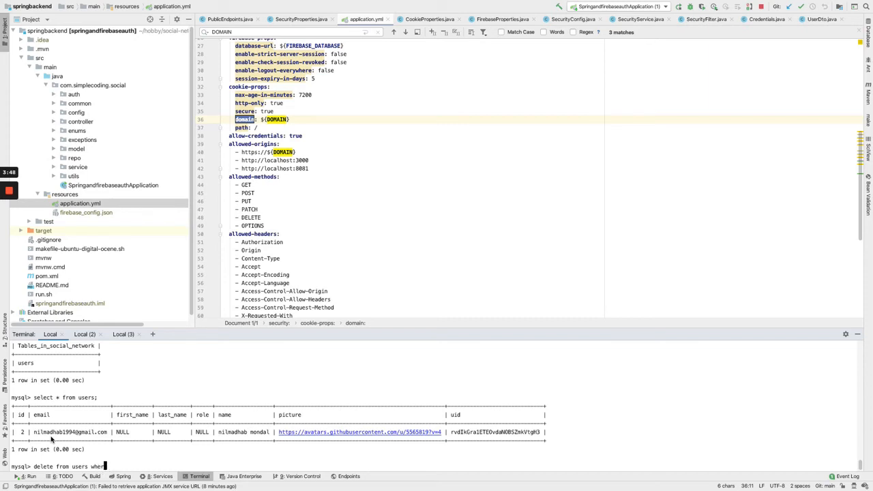
{"action": "type", "text": "id"}
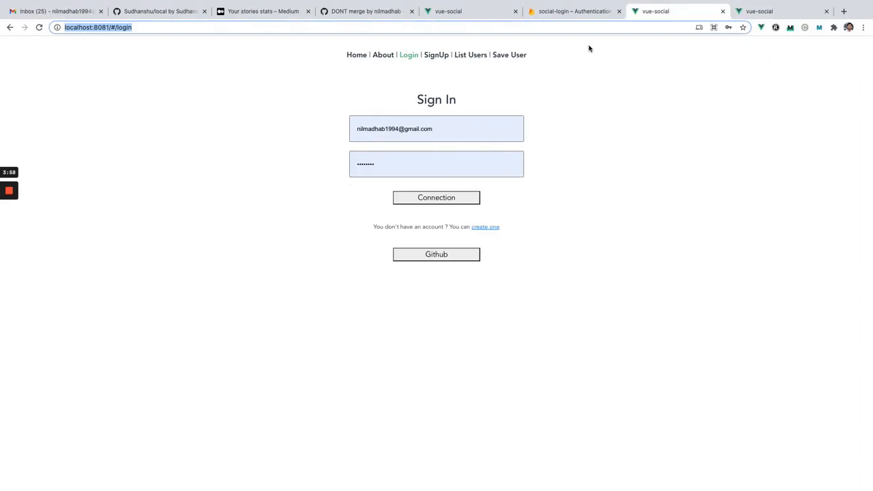
Confirm both vue-social user lists are empty, then inspect the login page in DevTools
{"action": "left_click", "coordinate": [469, 54]}
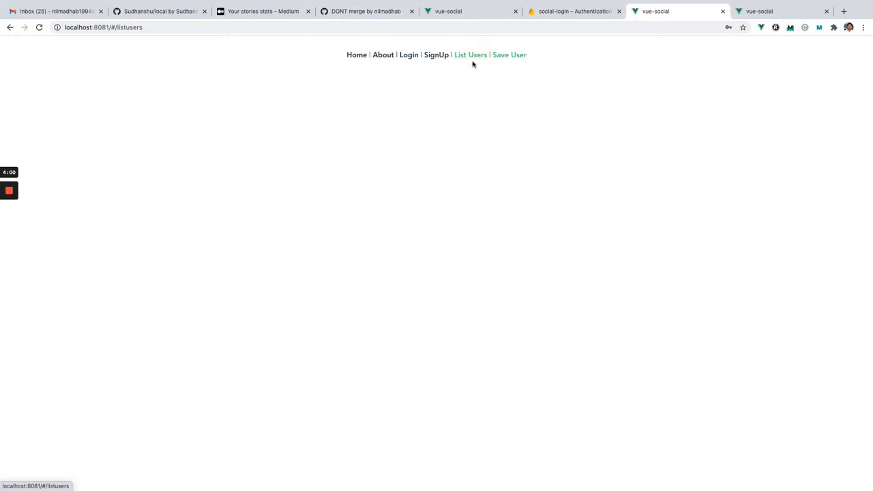
{"action": "left_click", "coordinate": [39, 27]}
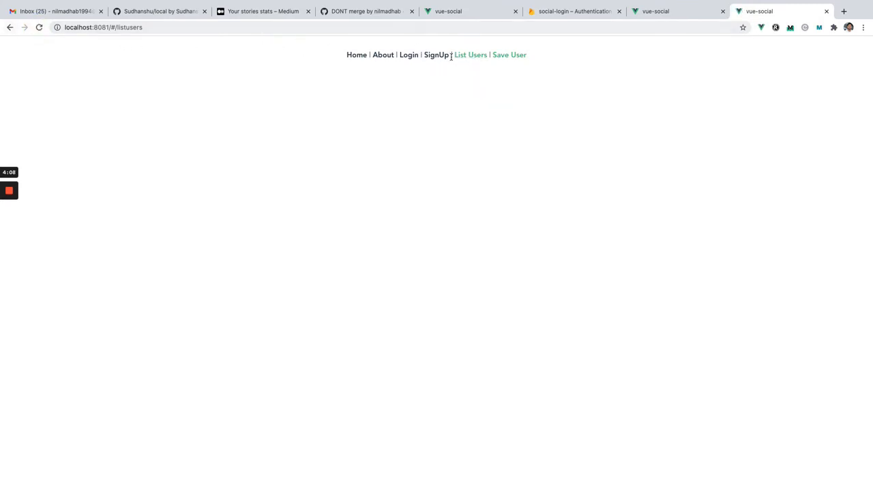
{"action": "left_click", "coordinate": [409, 54]}
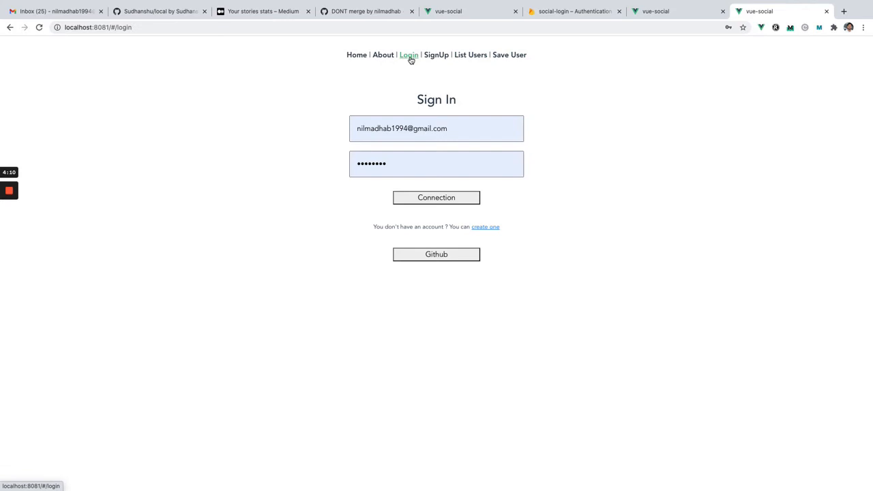
{"action": "mouse_move", "coordinate": [238, 257]}
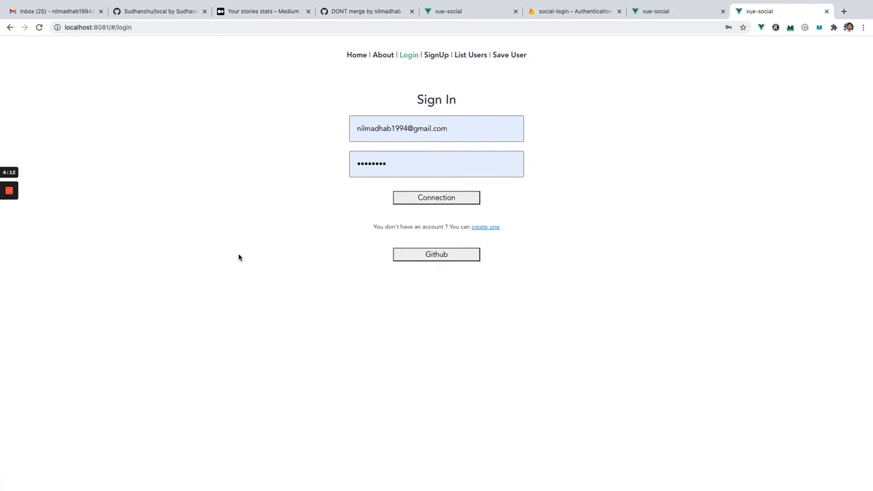
{"action": "right_click", "coordinate": [239, 257]}
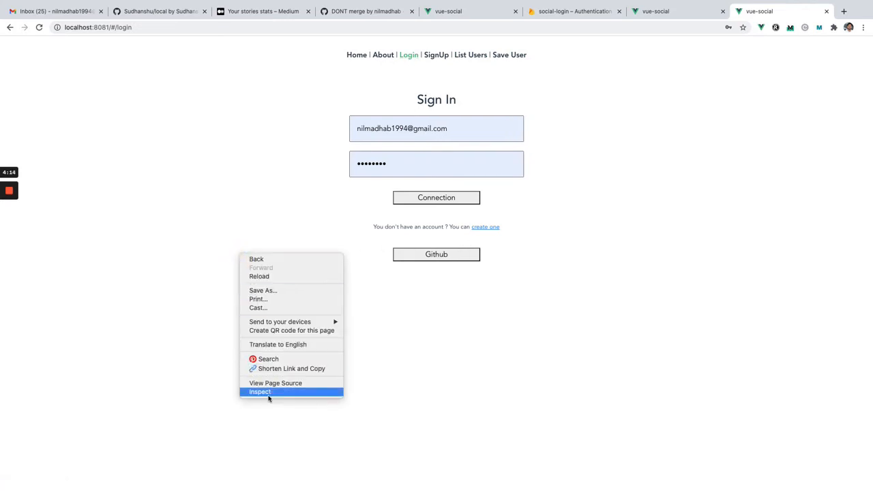
{"action": "left_click", "coordinate": [260, 392]}
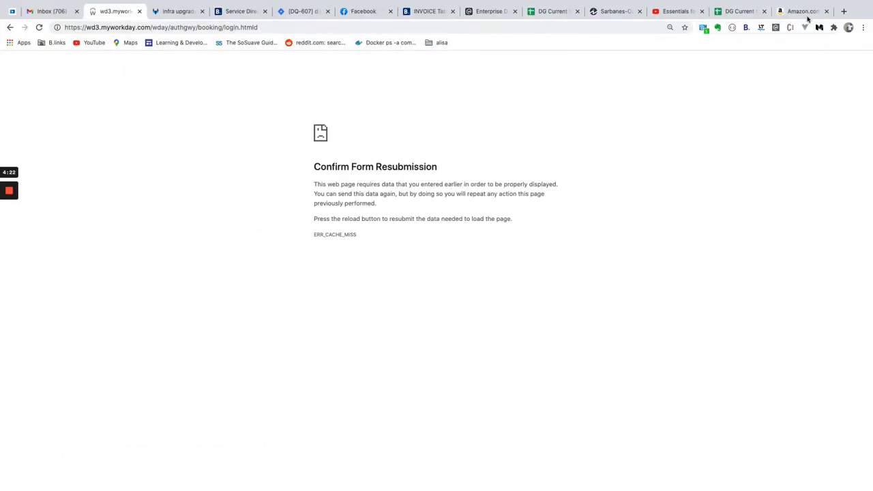
Load localhost:8081/#/login in a new tab and click the Github sign-in button
{"action": "left_click", "coordinate": [844, 11]}
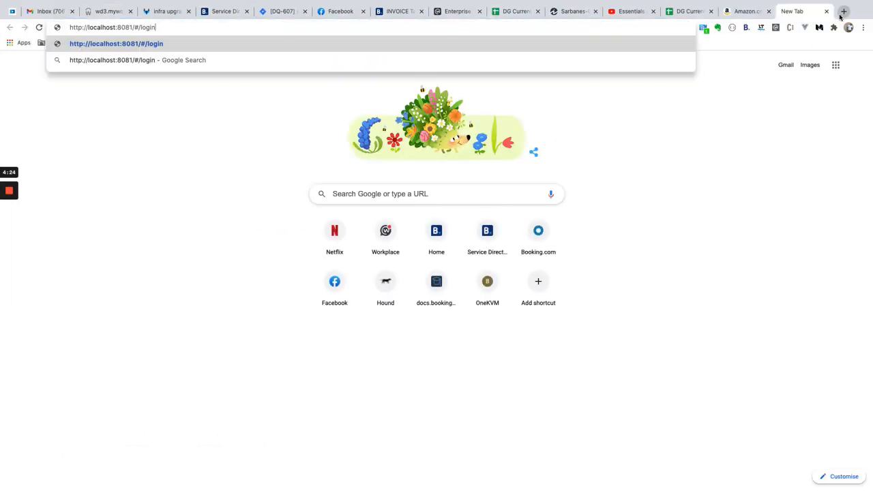
{"action": "key", "text": "Enter"}
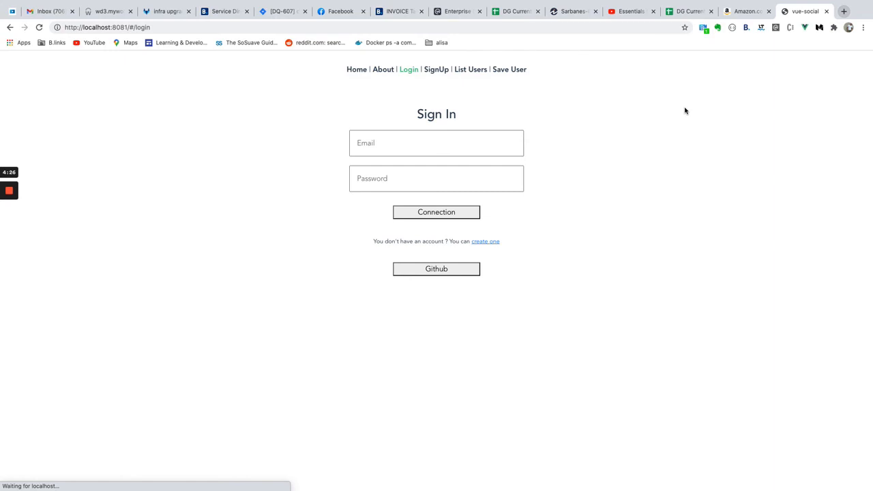
{"action": "left_click", "coordinate": [436, 268]}
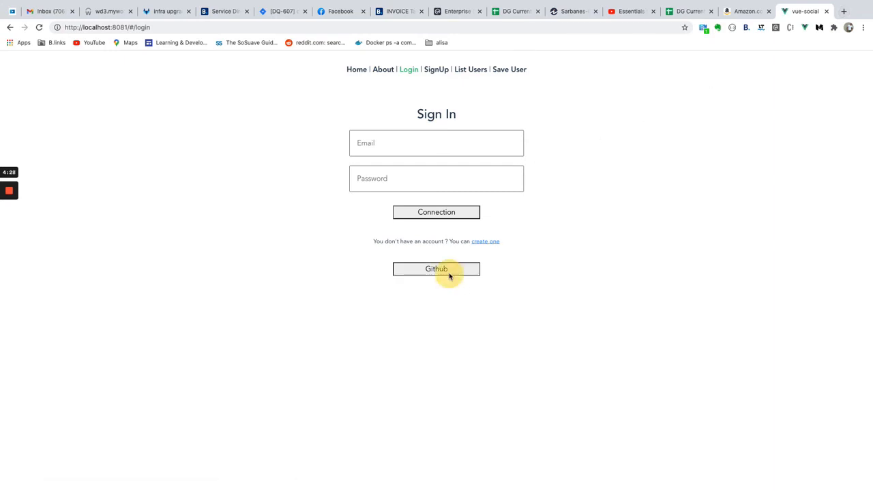
{"action": "left_click", "coordinate": [436, 268]}
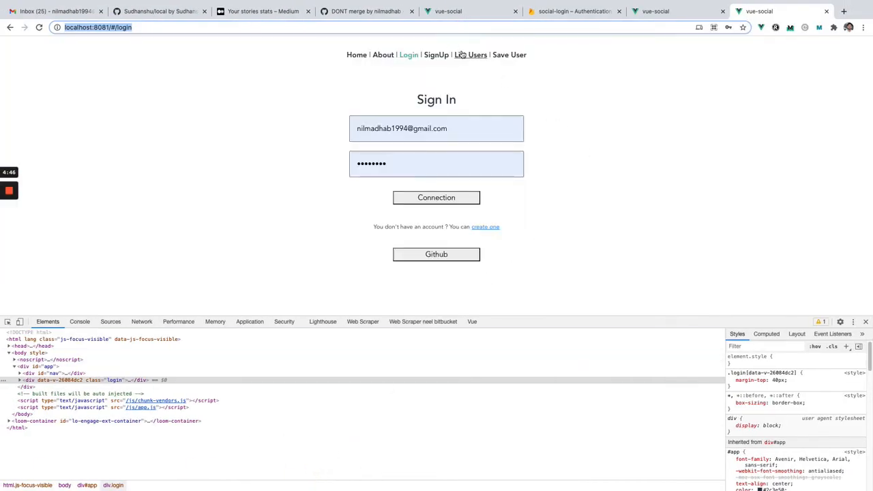
Check the empty List Users page, then go to Login and sign in with GitHub
{"action": "left_click", "coordinate": [470, 54]}
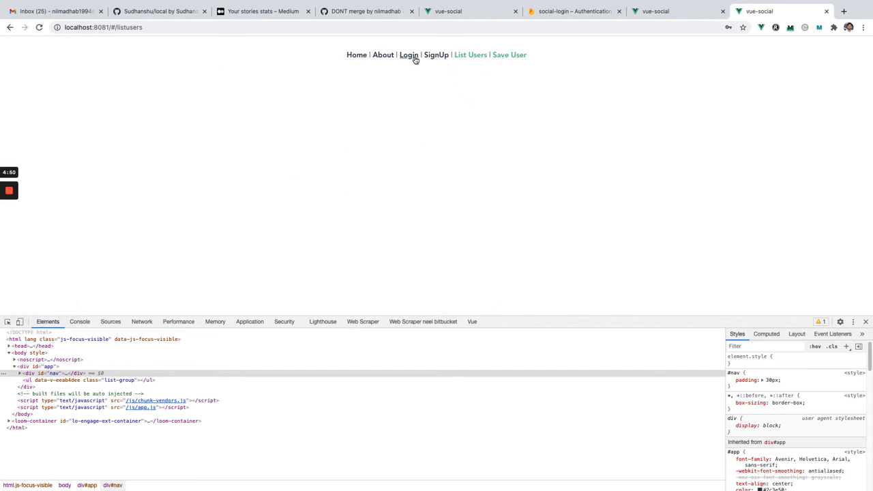
{"action": "left_click", "coordinate": [408, 54]}
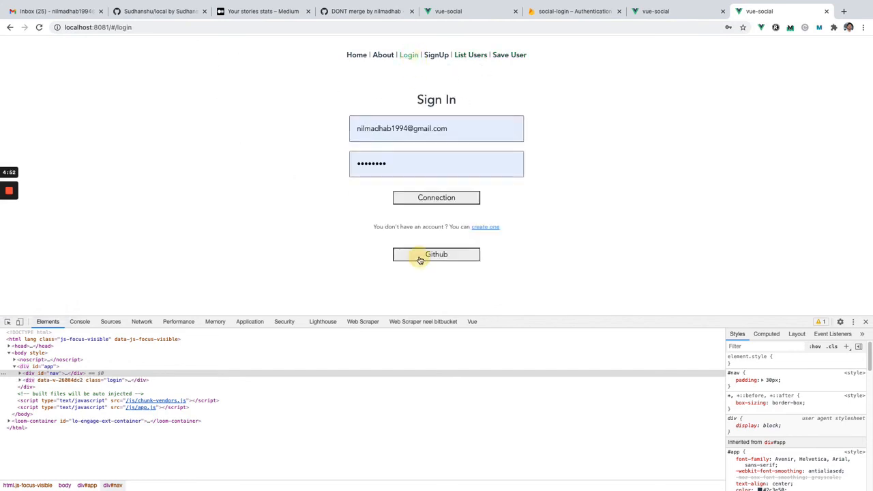
{"action": "left_click", "coordinate": [436, 254]}
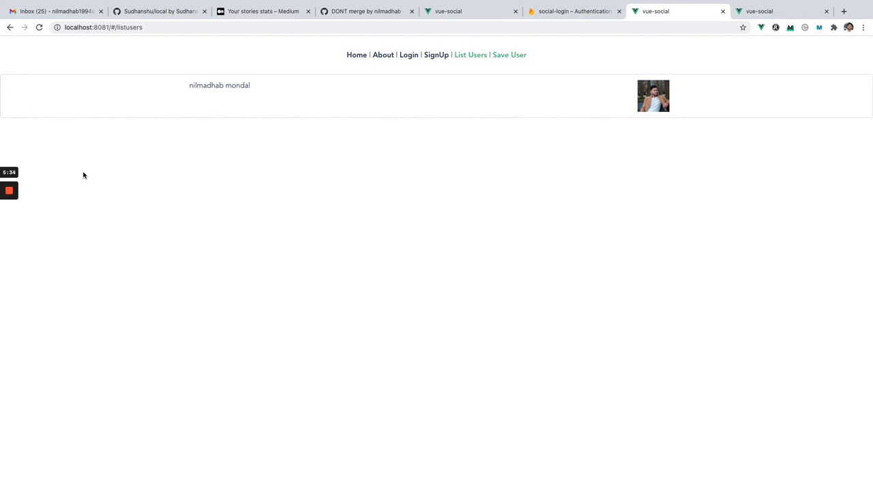
{"action": "mouse_move", "coordinate": [48, 184]}
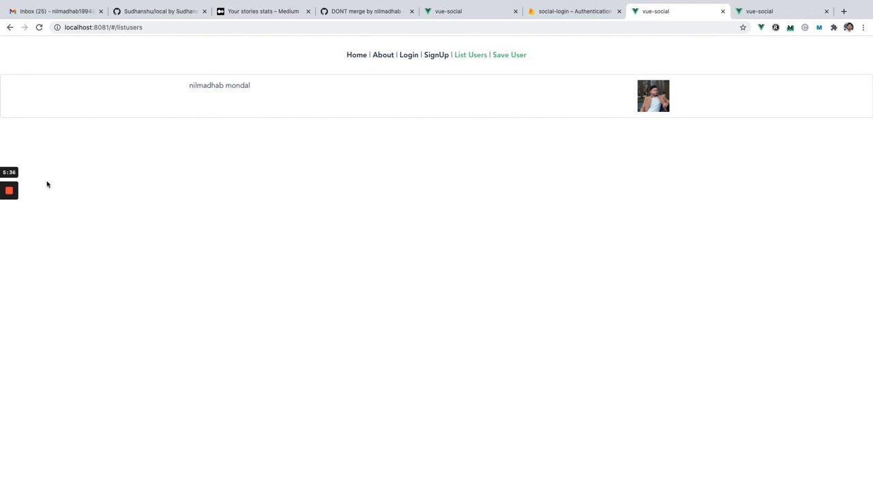
{"action": "mouse_move", "coordinate": [66, 178]}
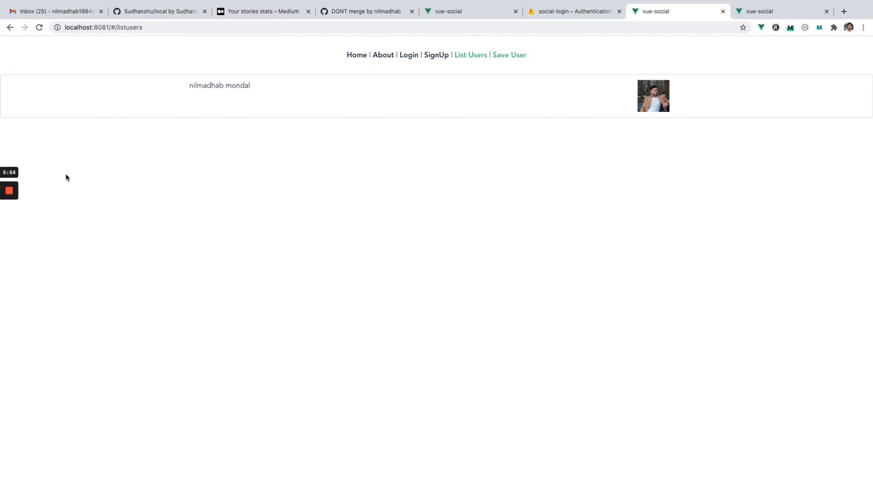
{"action": "left_click", "coordinate": [9, 190]}
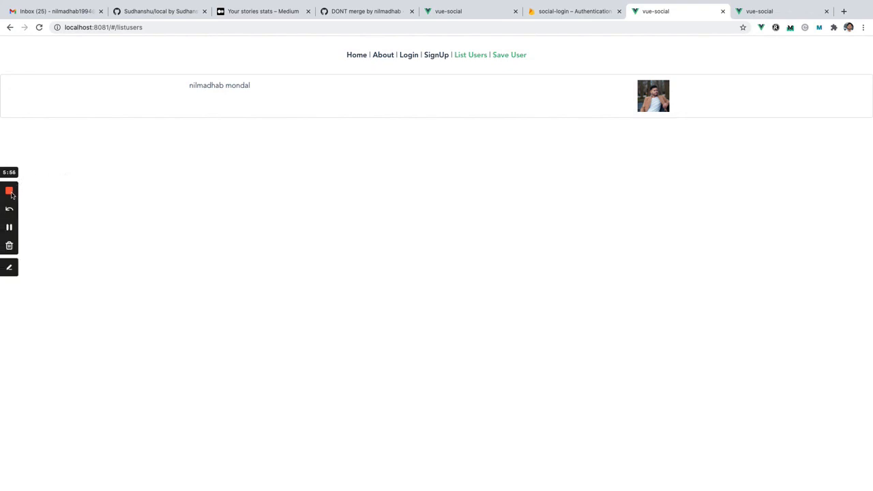
{"action": "mouse_move", "coordinate": [9, 191]}
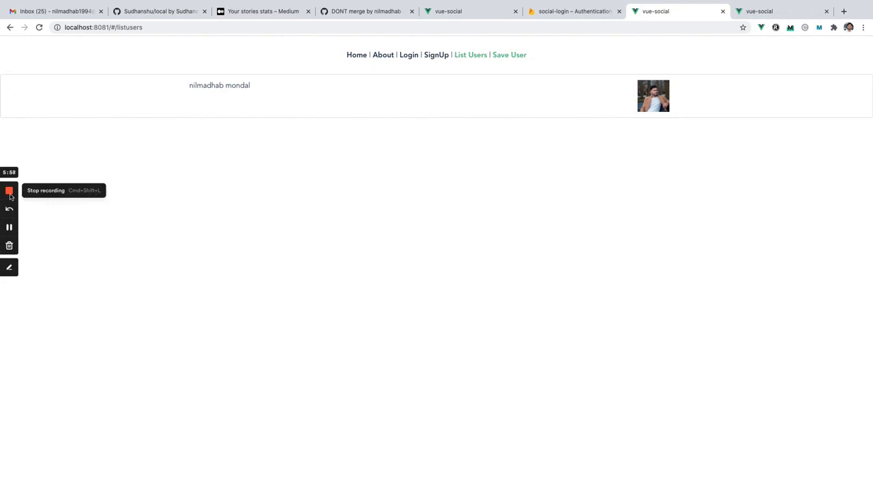